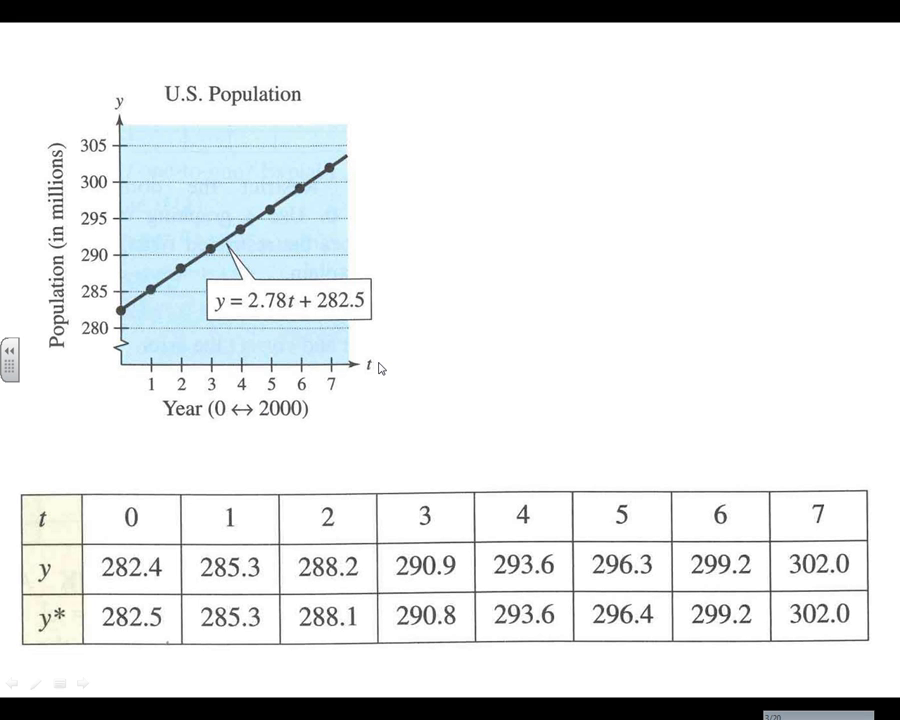
pyautogui.moveTo(135, 540)
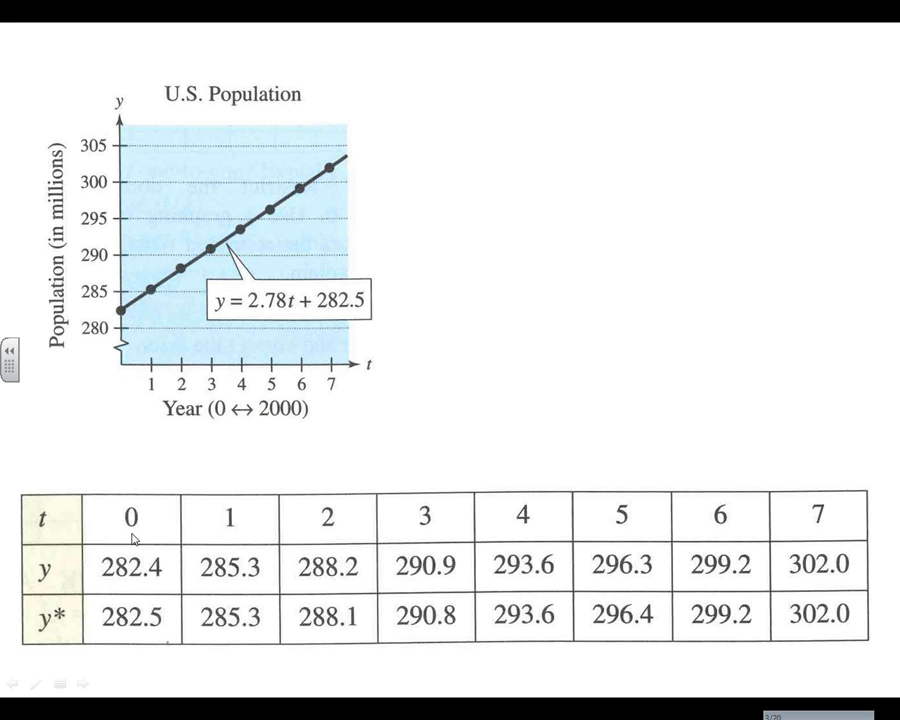
pyautogui.moveTo(97, 566)
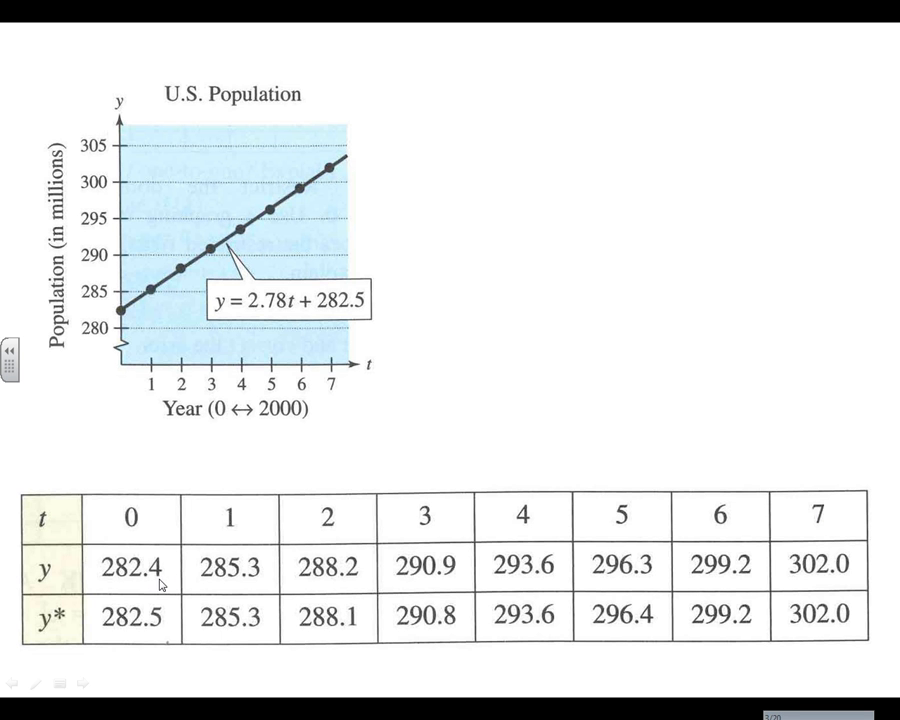
pyautogui.moveTo(257, 335)
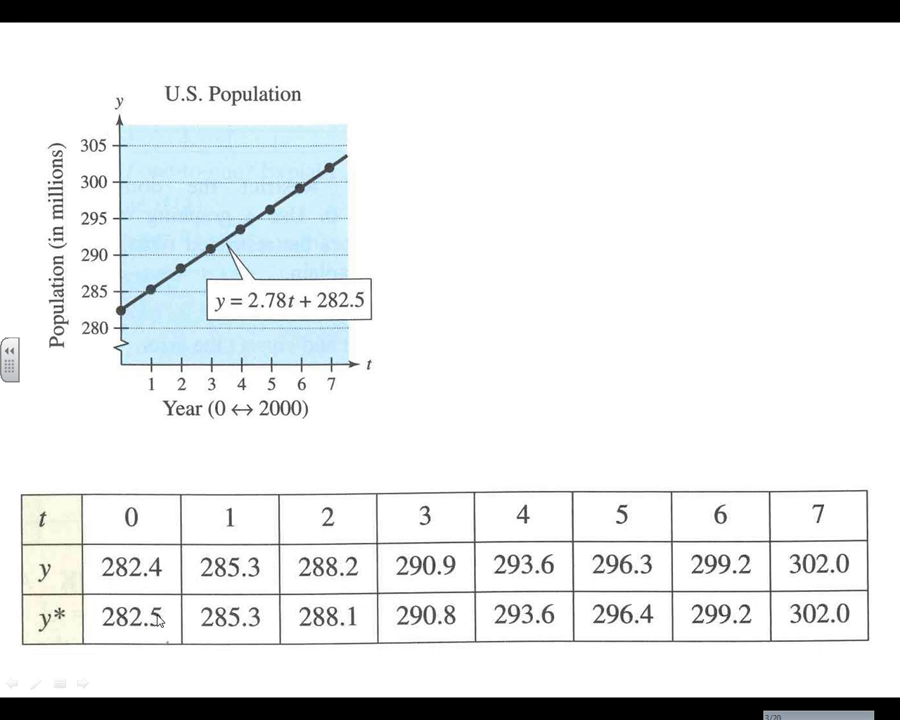
pyautogui.moveTo(177, 598)
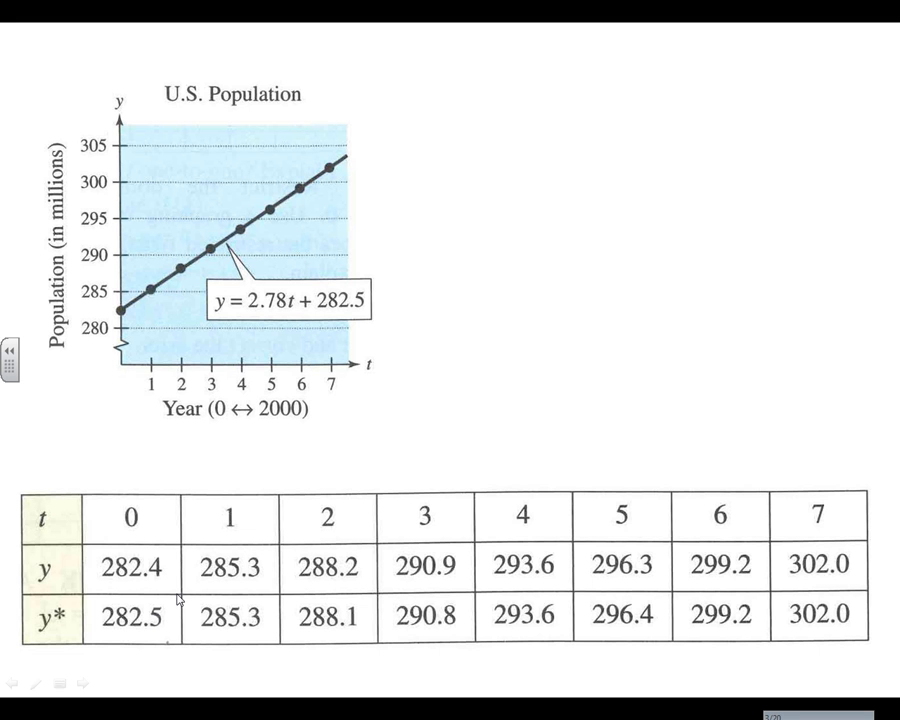
pyautogui.moveTo(214, 253)
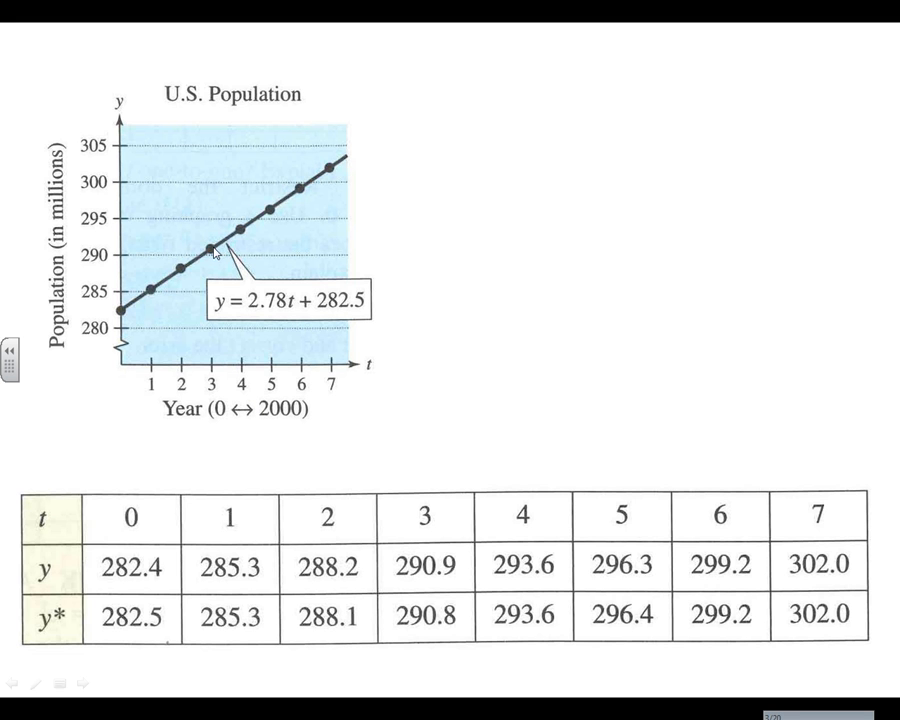
pyautogui.moveTo(155, 575)
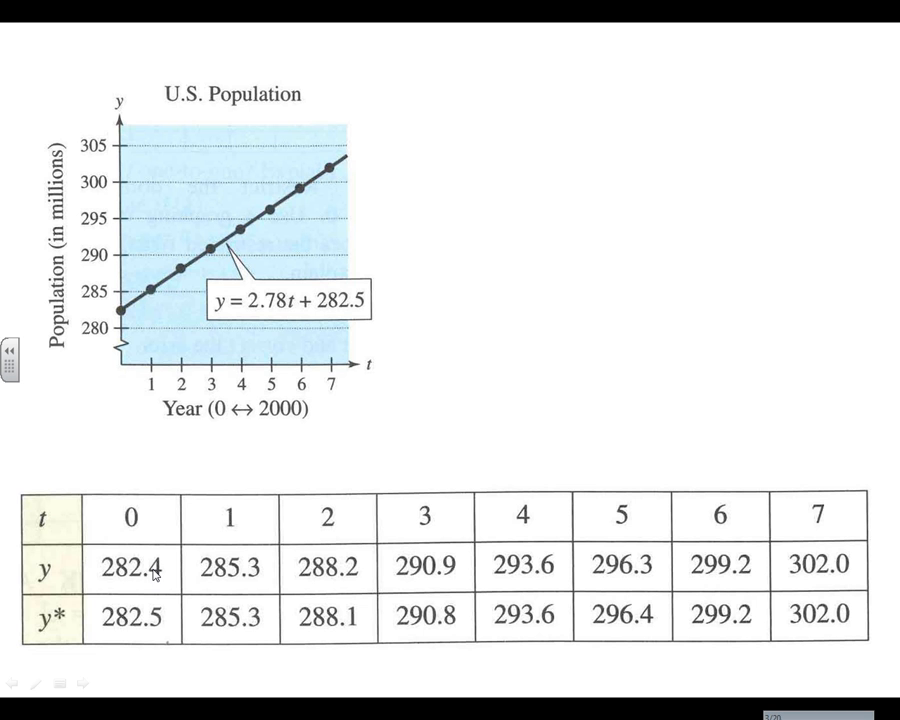
pyautogui.moveTo(399, 124)
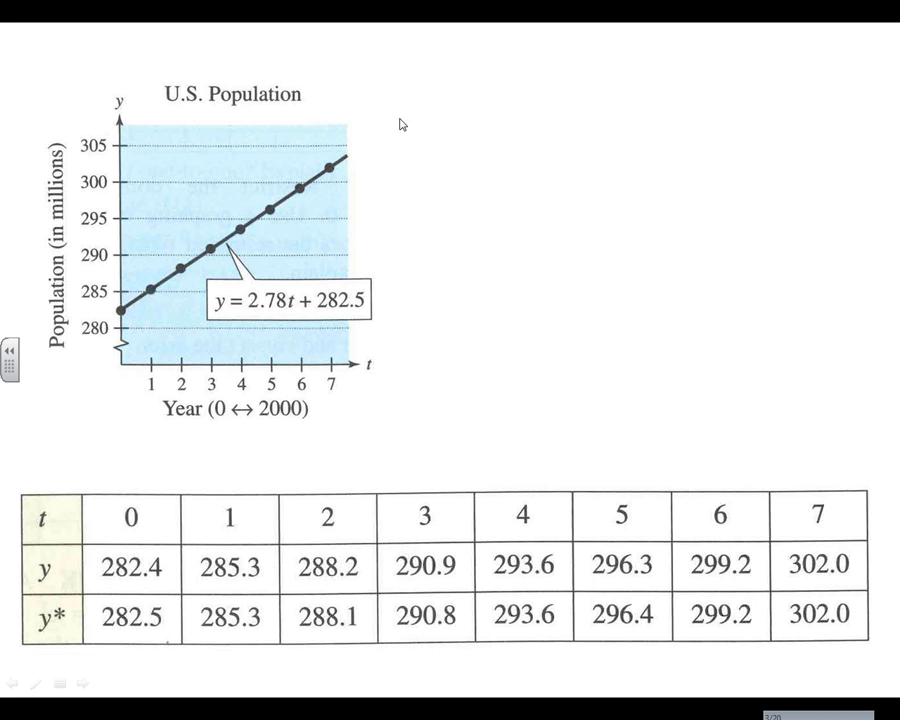
pyautogui.moveTo(353, 152)
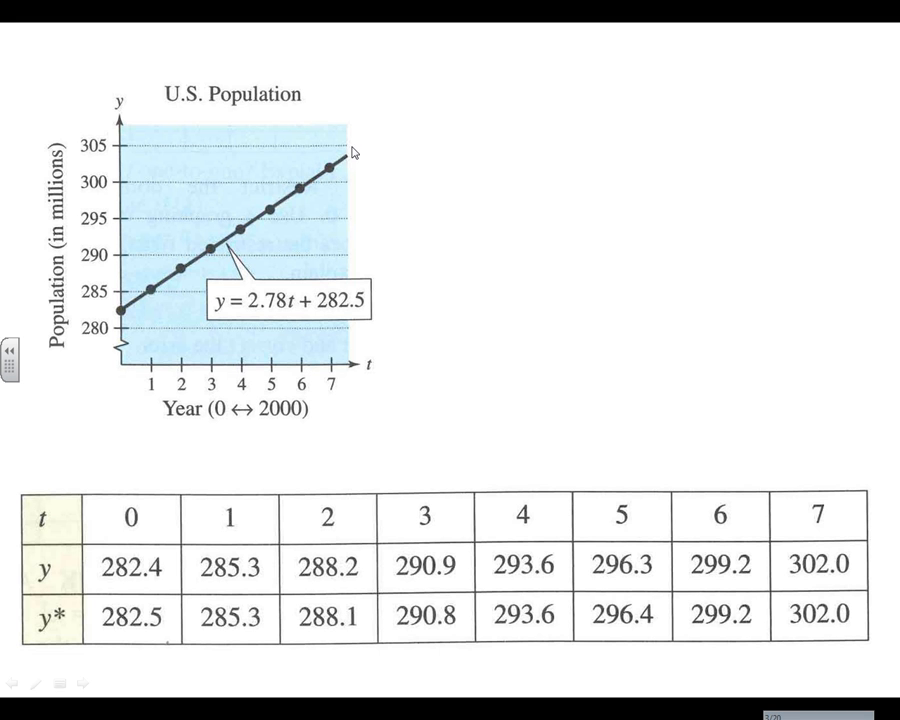
pyautogui.moveTo(402, 131)
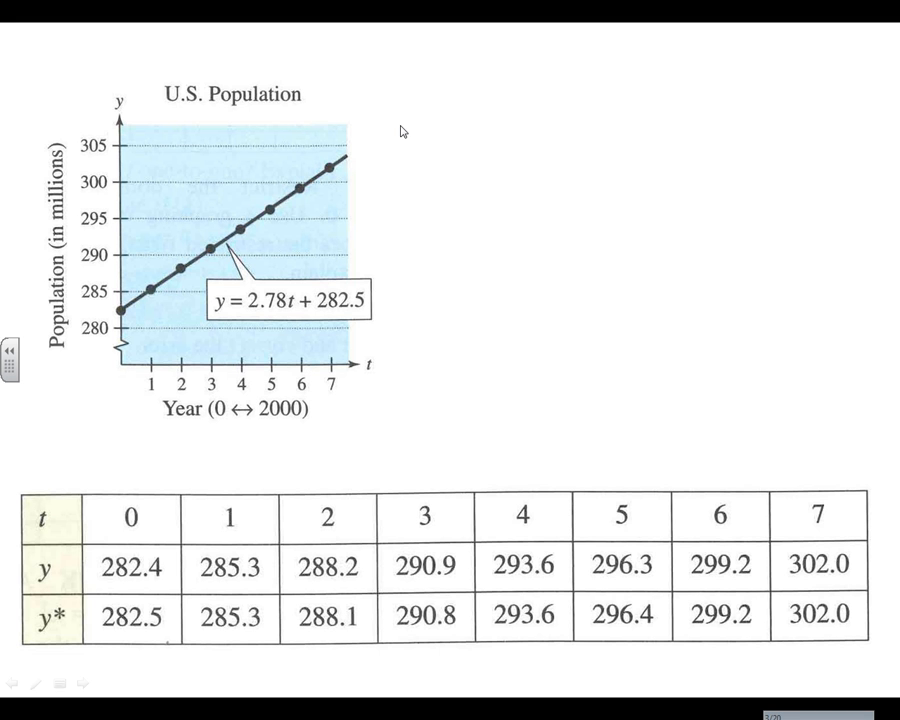
pyautogui.moveTo(345, 168)
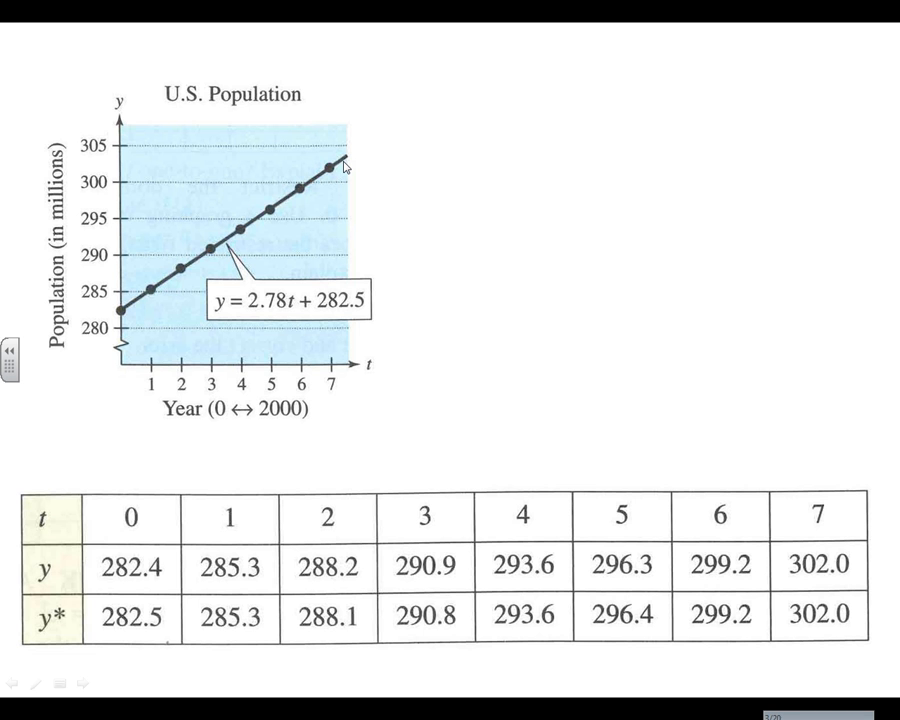
pyautogui.moveTo(411, 118)
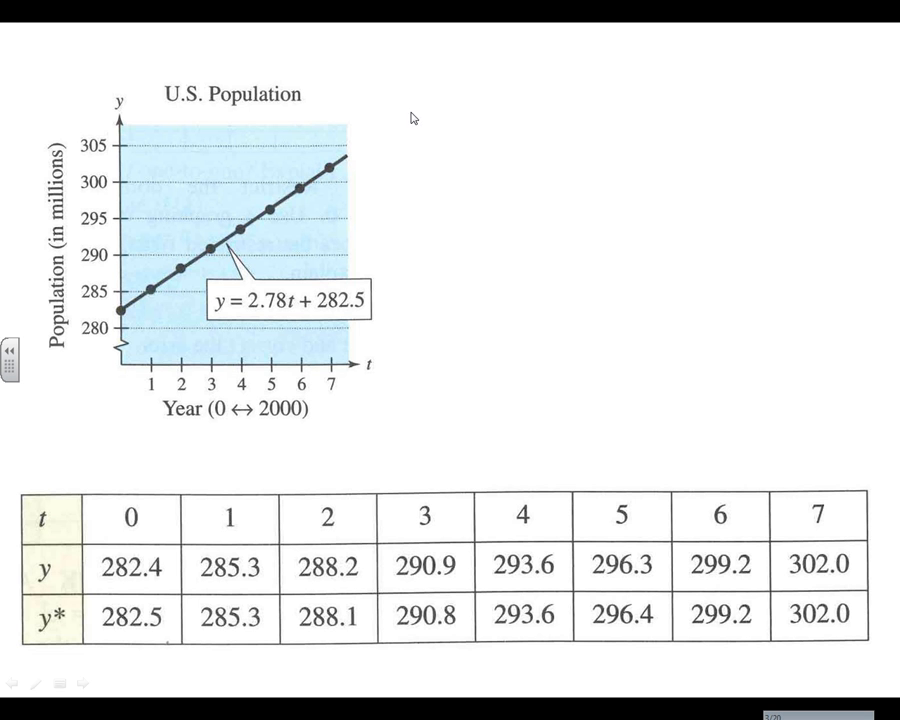
pyautogui.moveTo(353, 463)
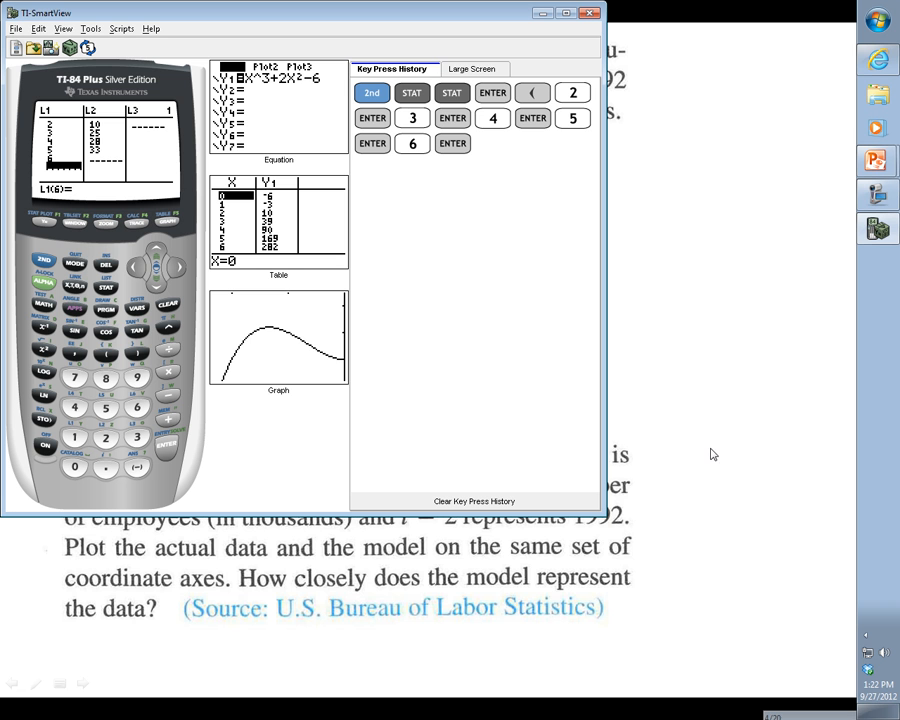
pyautogui.moveTo(108, 181)
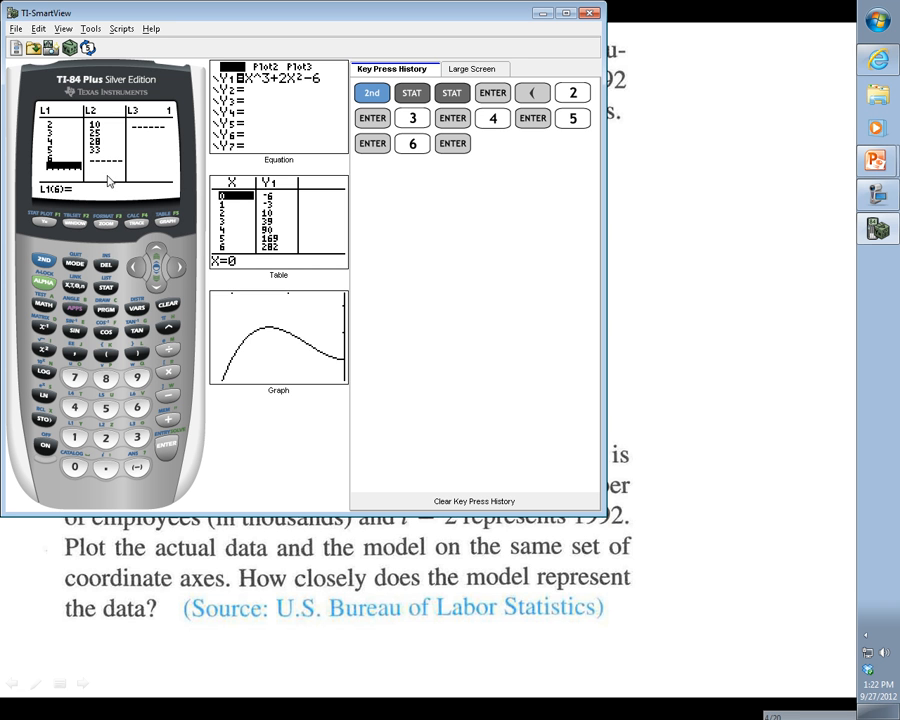
pyautogui.moveTo(117, 325)
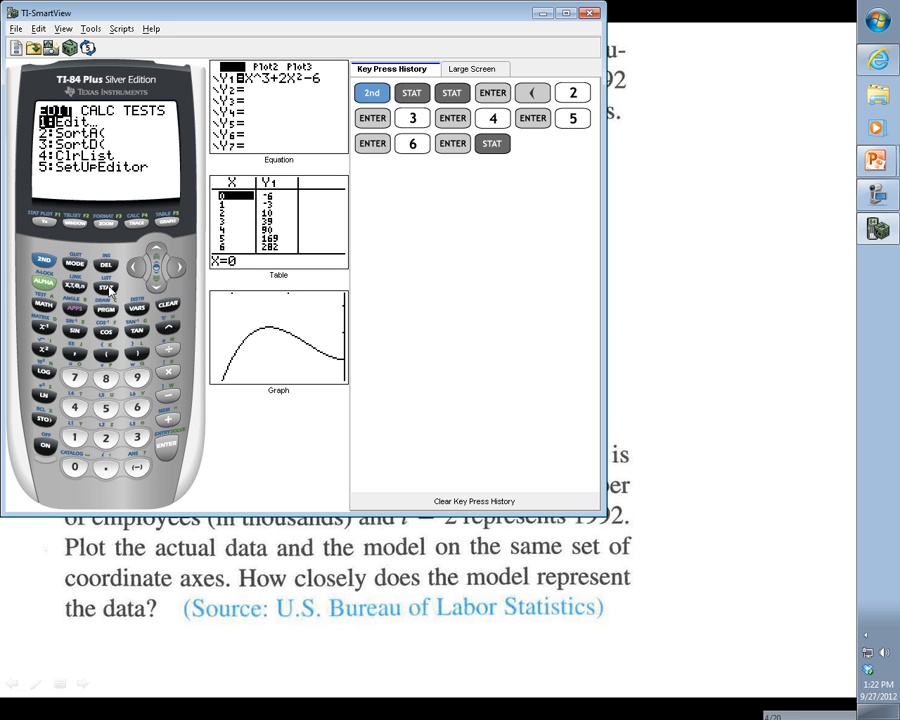
pyautogui.moveTo(108, 290)
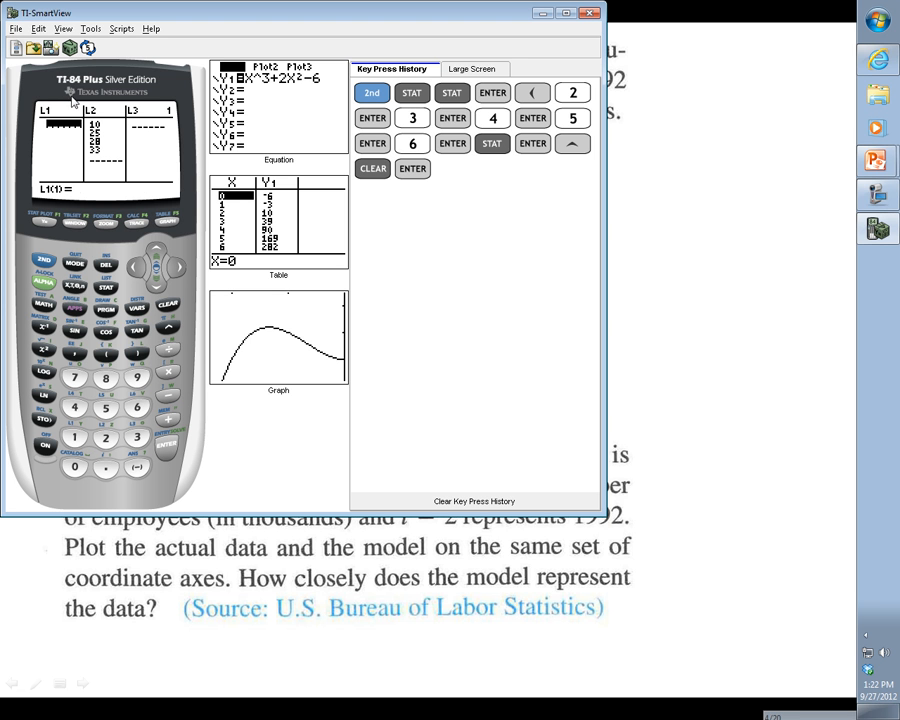
pyautogui.moveTo(738, 263)
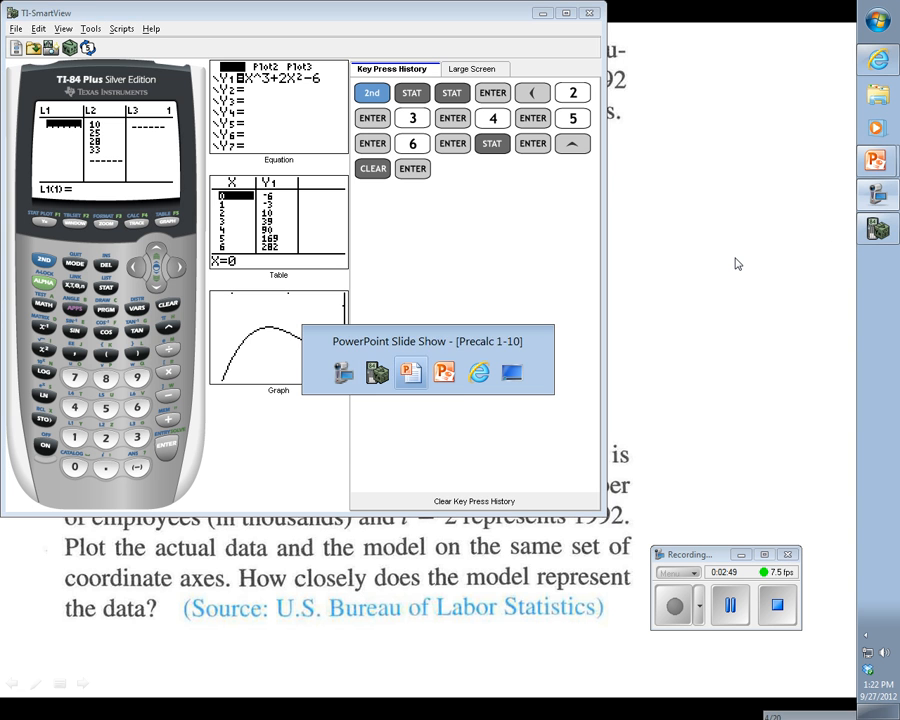
# - Switch from the calculator back to the PowerPoint slide show
pyautogui.click(410, 372)
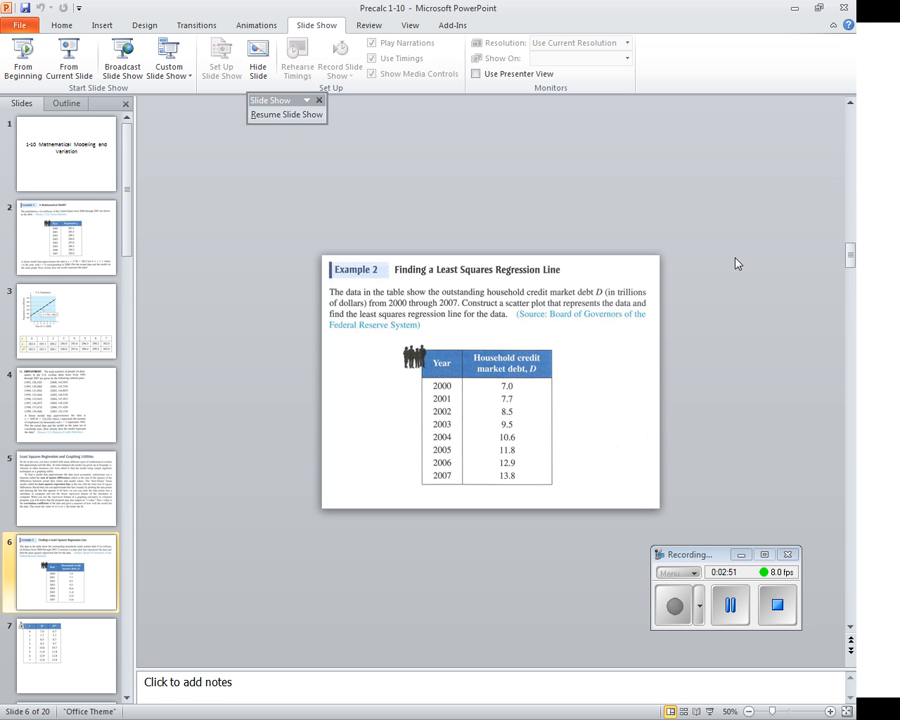
pyautogui.moveTo(393, 405)
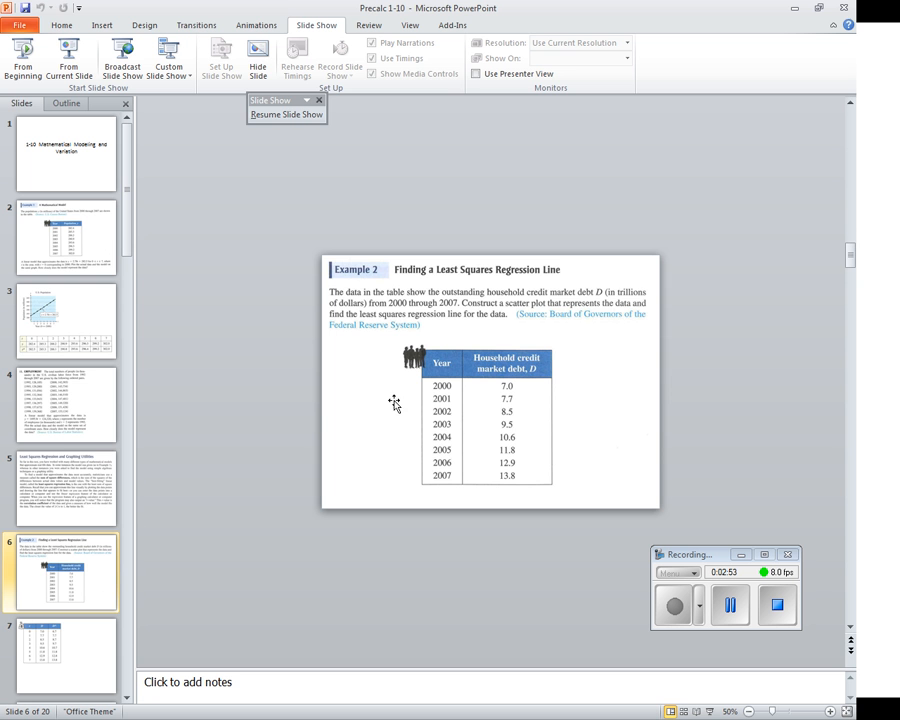
pyautogui.moveTo(87, 198)
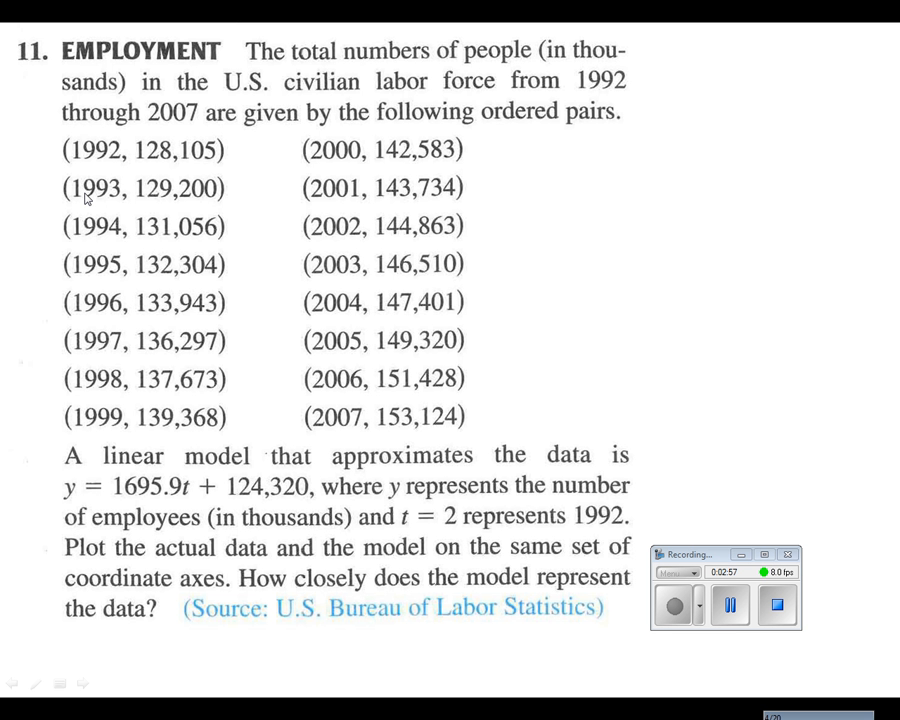
pyautogui.moveTo(248, 478)
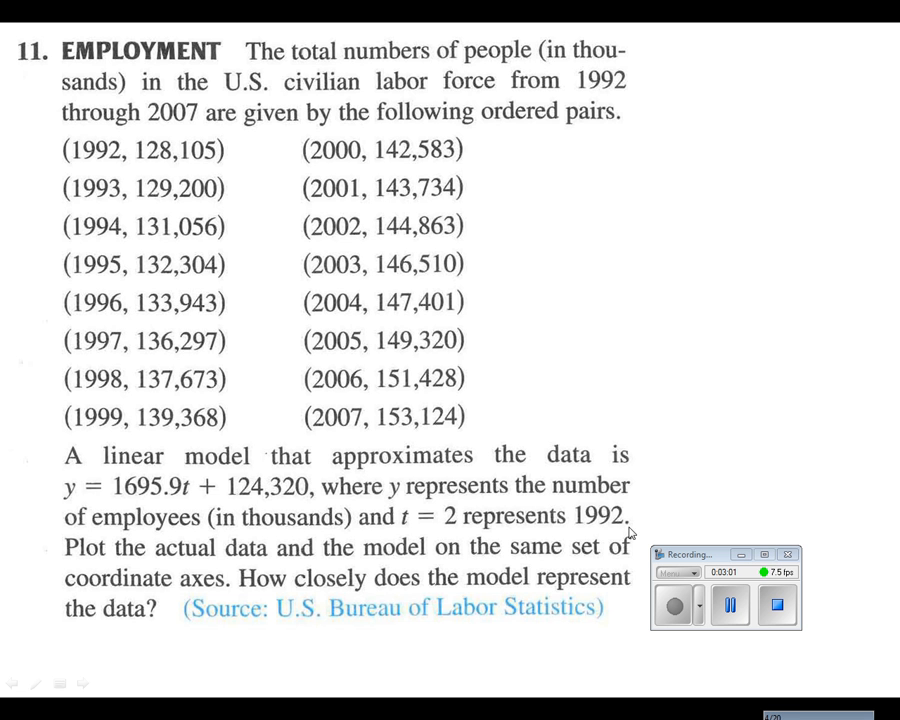
pyautogui.moveTo(738, 504)
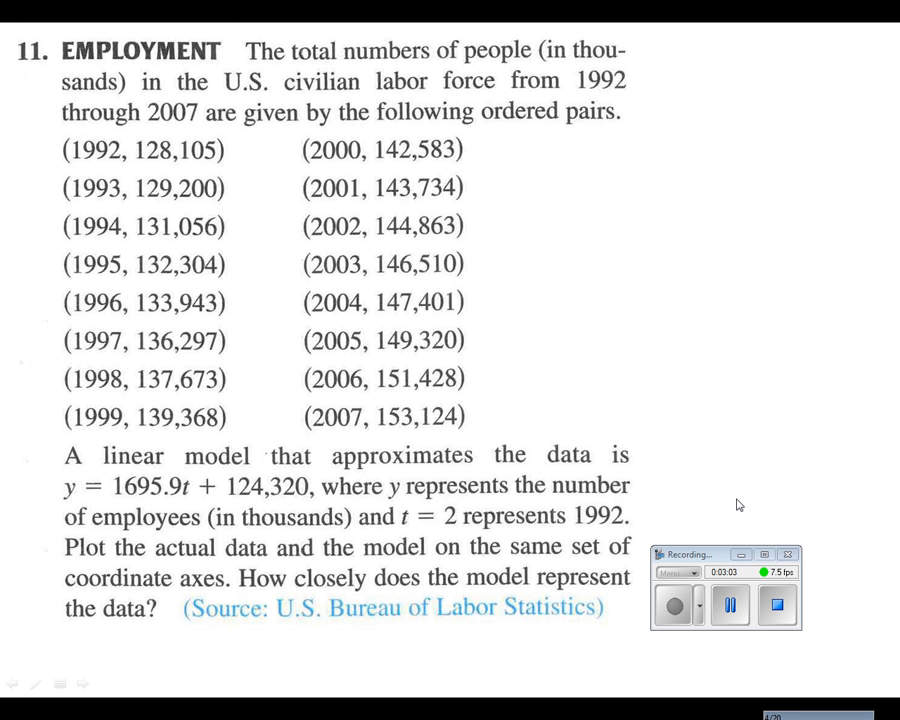
pyautogui.moveTo(438, 450)
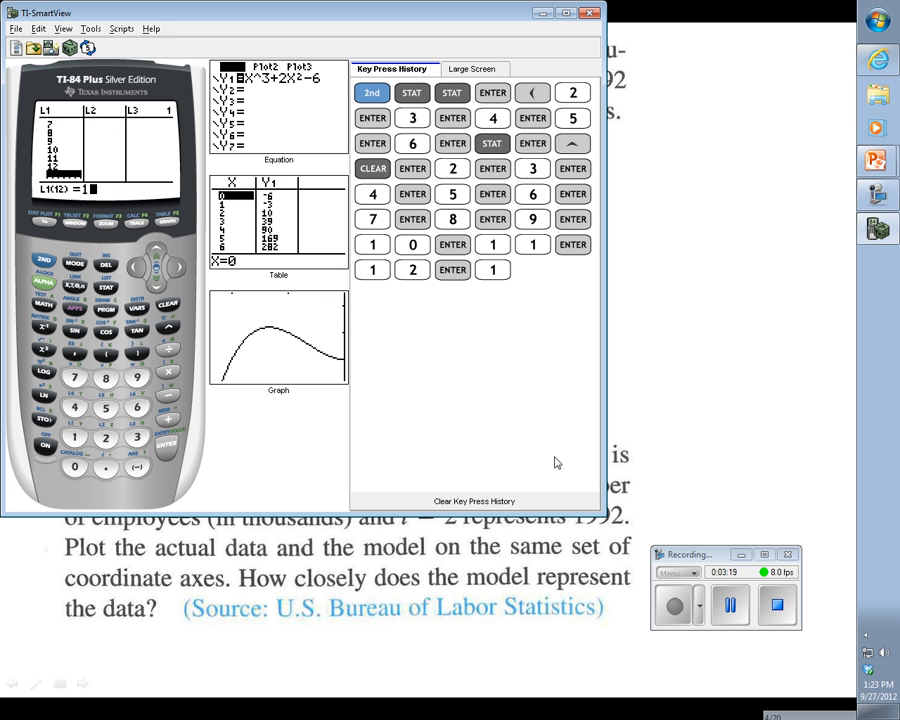
# - Enter the year values 2 through 17 into L1, clearing the mistyped 173 entry
pyautogui.click(412, 295)
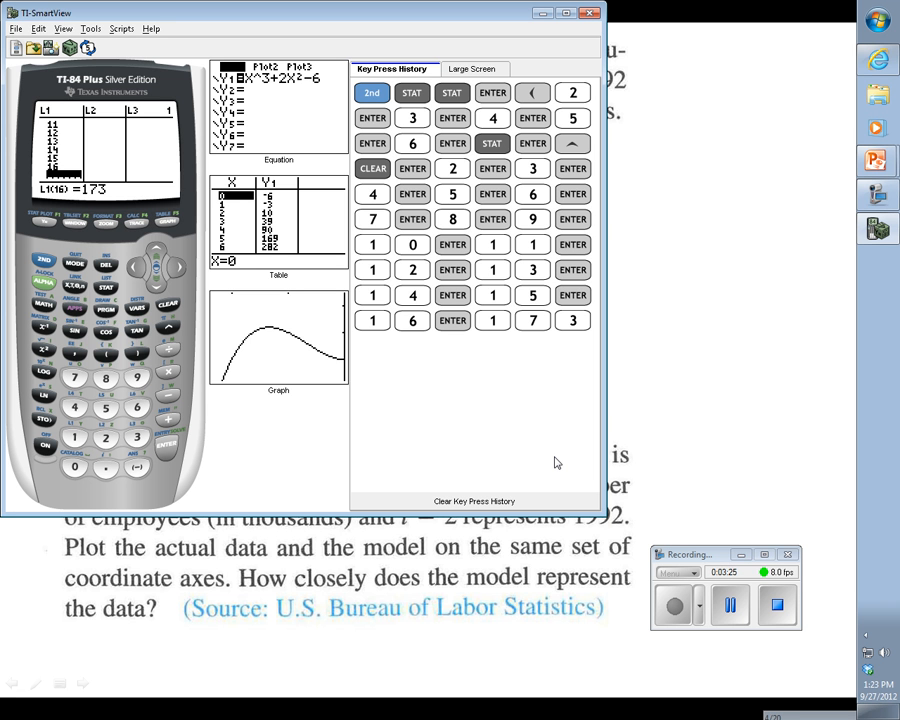
pyautogui.click(372, 307)
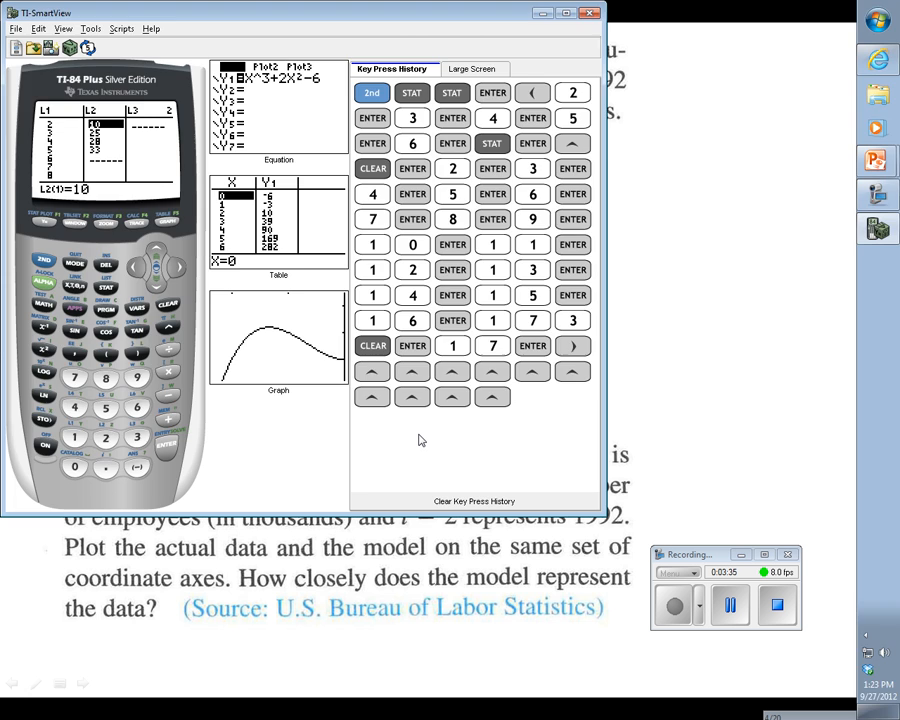
# - Overwrite the top of L2 with employee counts 128105, 129200, 131056, 132304, 133943
pyautogui.click(588, 12)
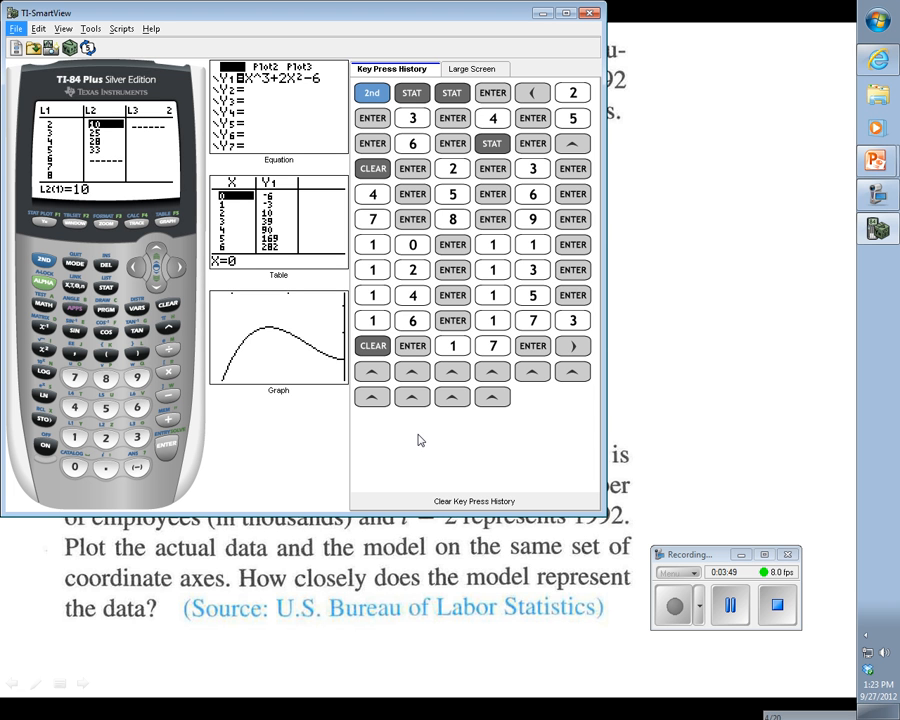
pyautogui.click(16, 28)
pyautogui.write('28105')
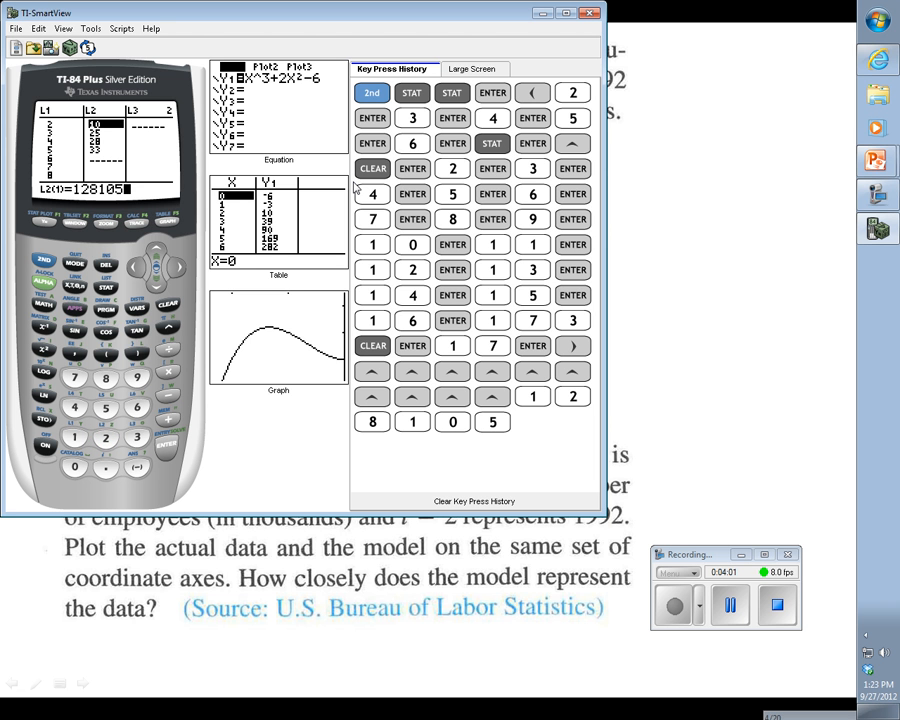
pyautogui.click(105, 438)
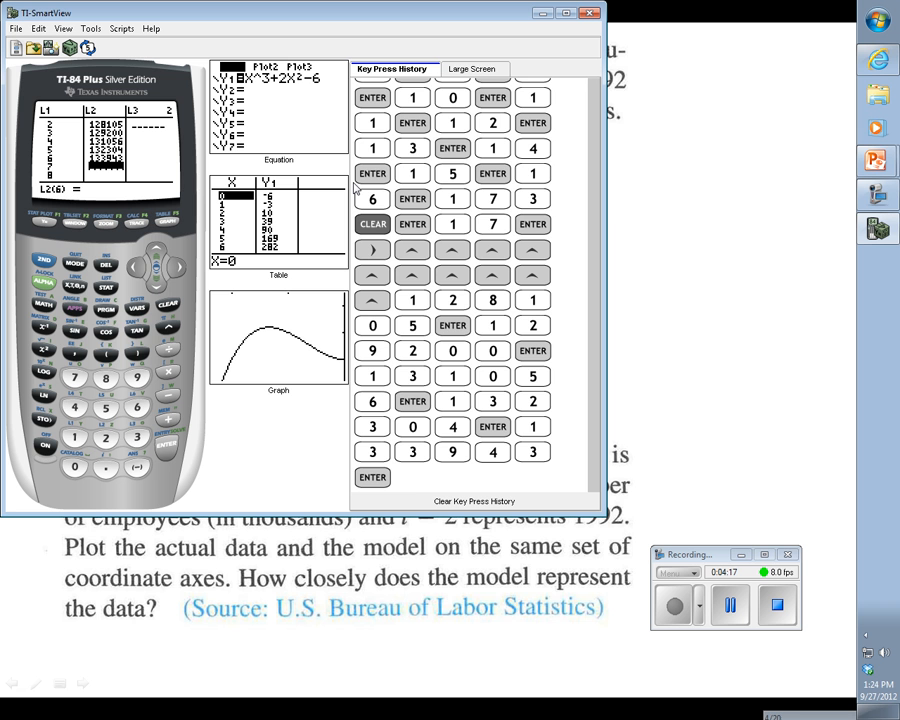
# - Enter the remaining employee counts into L2, including 146510 and 151428, ending with 153124
pyautogui.write('136')
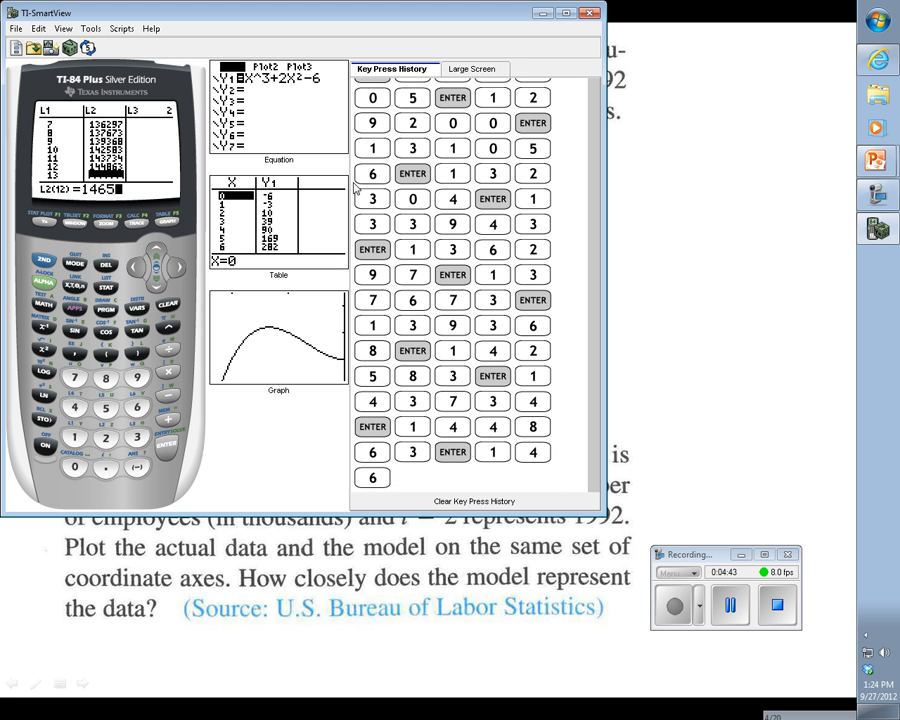
pyautogui.click(74, 377)
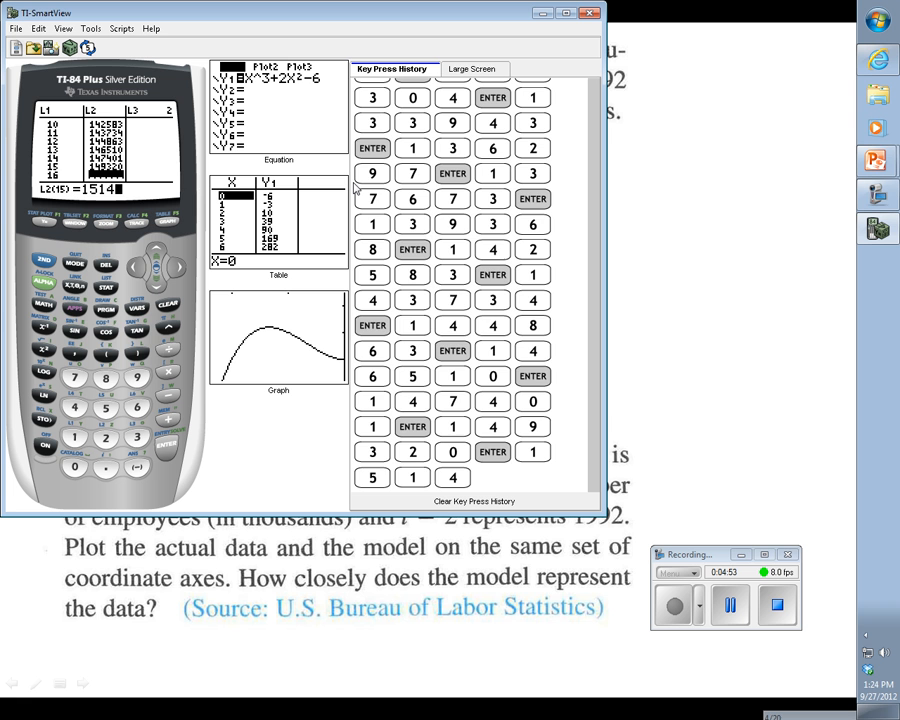
pyautogui.click(105, 408)
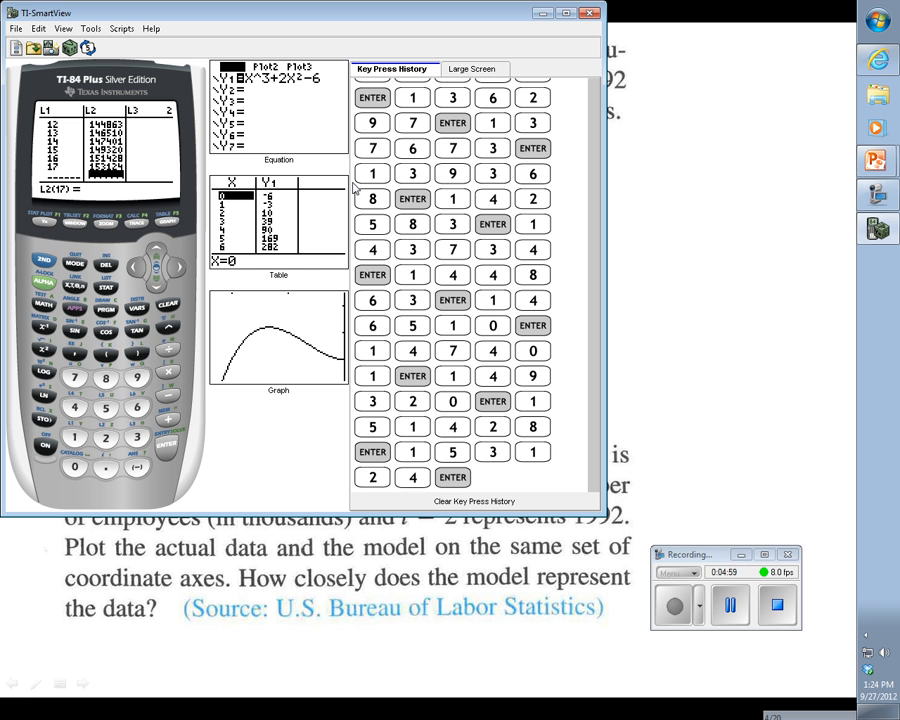
pyautogui.moveTo(95, 185)
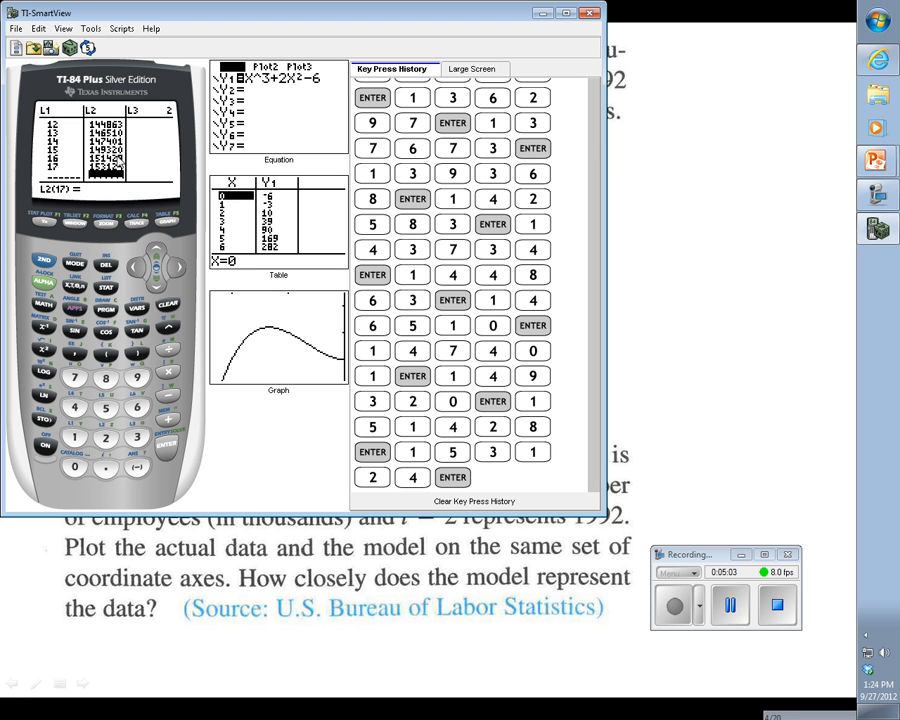
pyautogui.moveTo(83, 193)
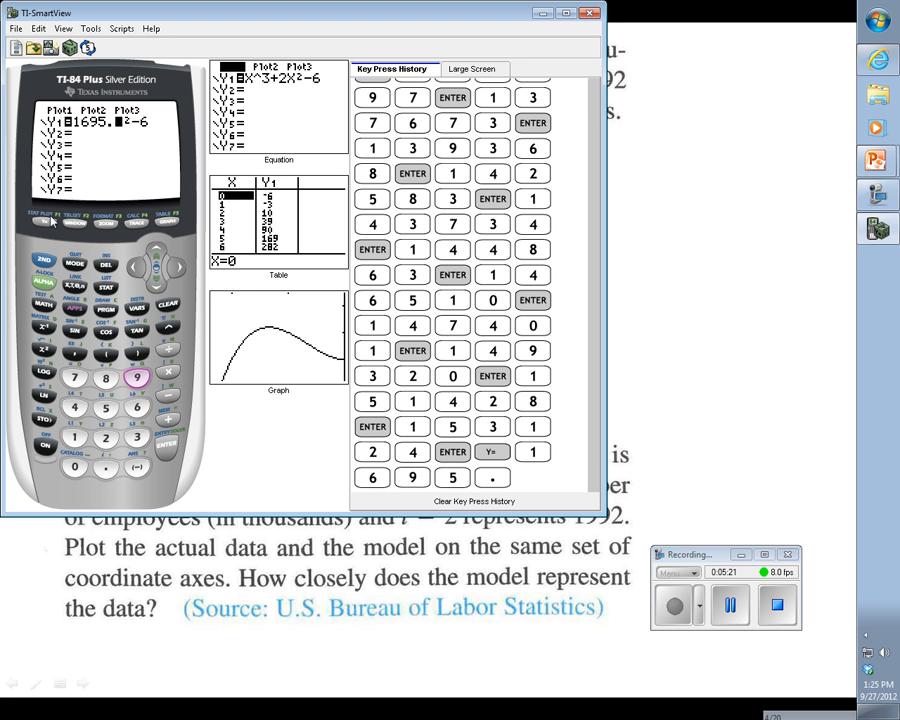
# - Overwrite Y1 with the linear model 1695.9X+124320 and graph it
pyautogui.click(136, 377)
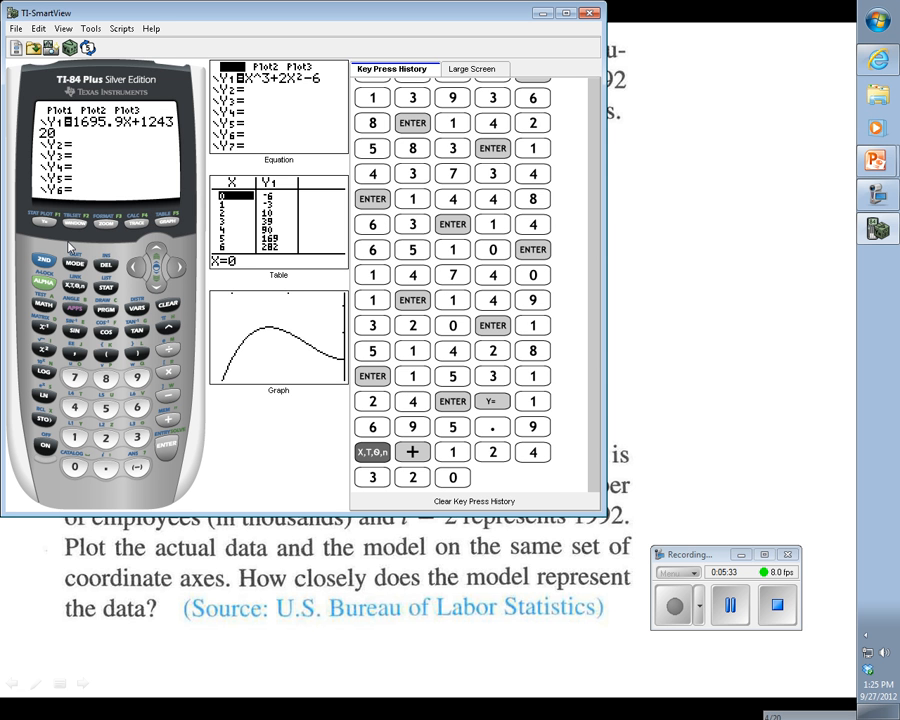
pyautogui.click(165, 218)
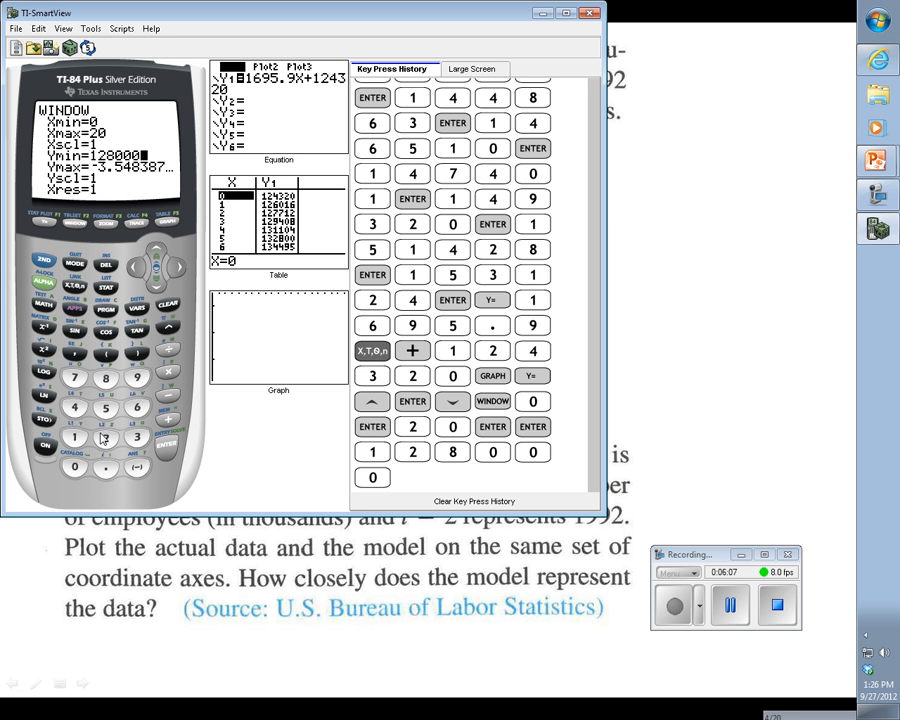
# - Set Ymin 128000, Ymax 155000, Yscl 1000 and draw the data points with the model line
pyautogui.click(168, 447)
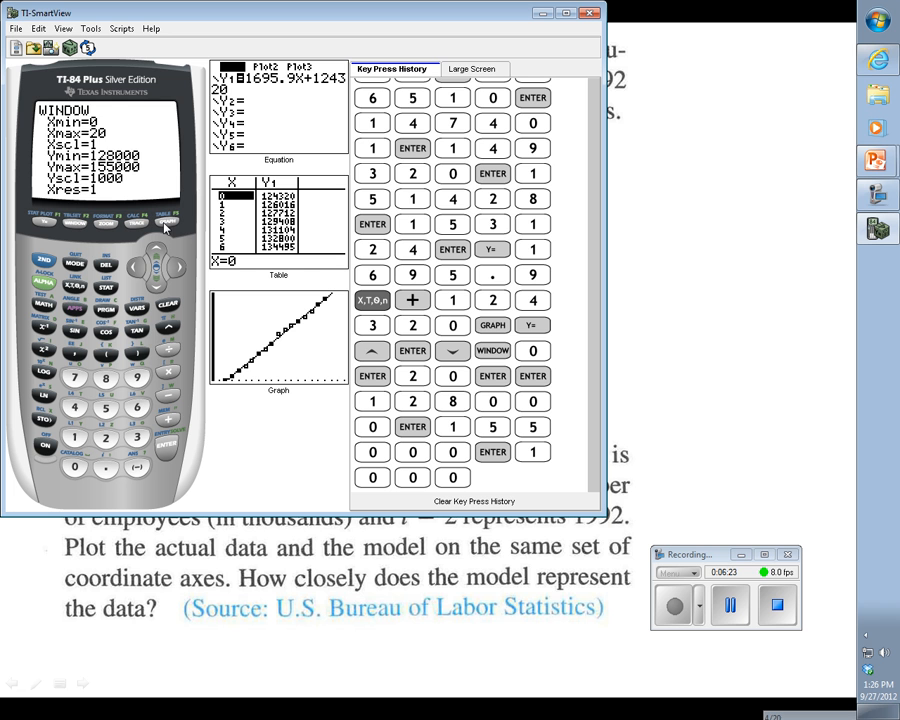
pyautogui.click(492, 325)
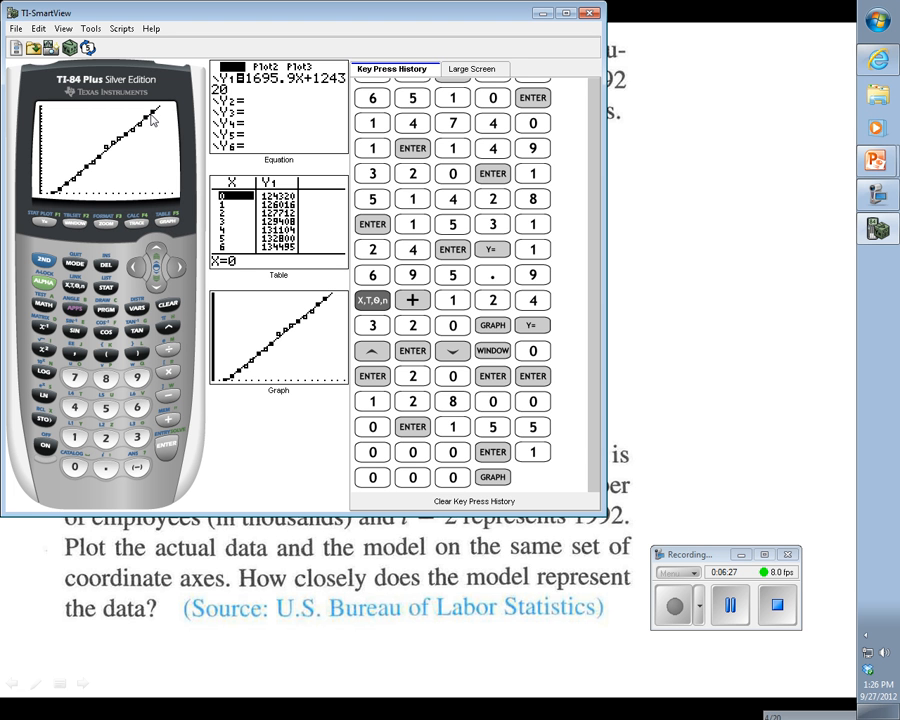
pyautogui.moveTo(110, 300)
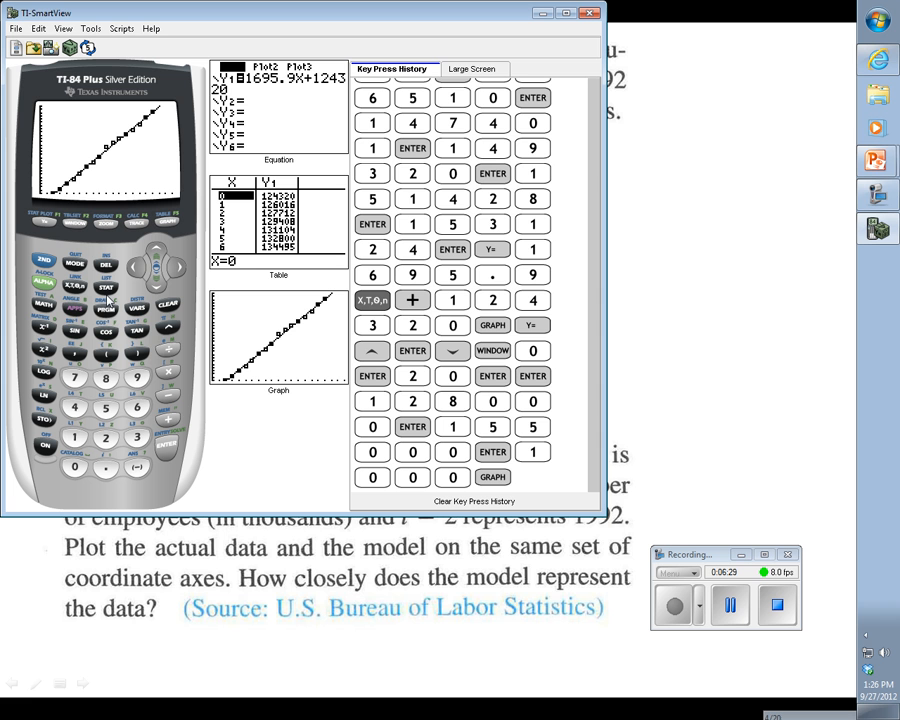
pyautogui.moveTo(130, 130)
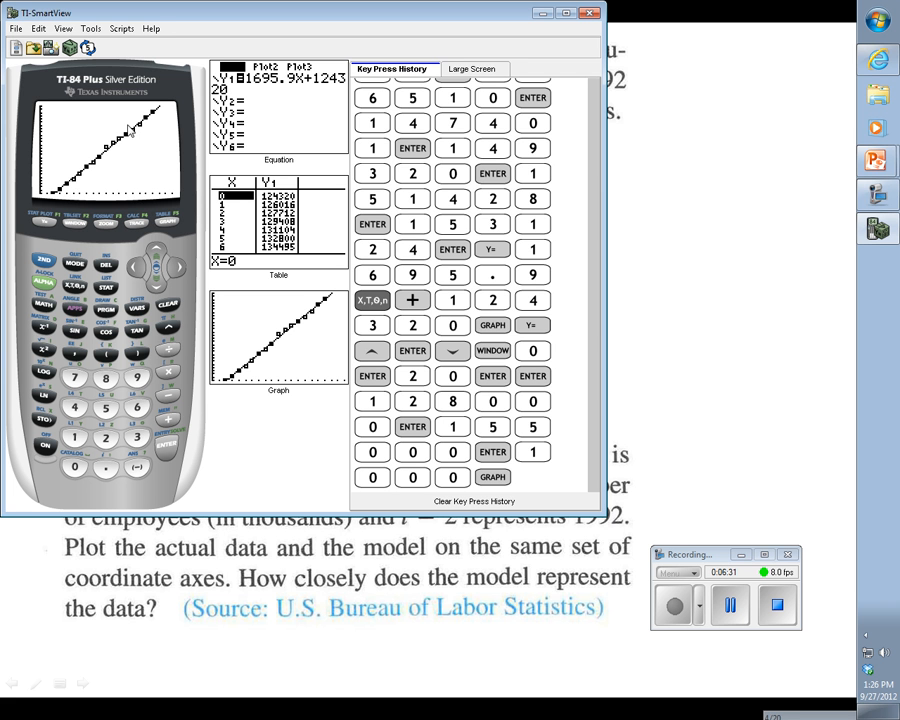
pyautogui.moveTo(133, 138)
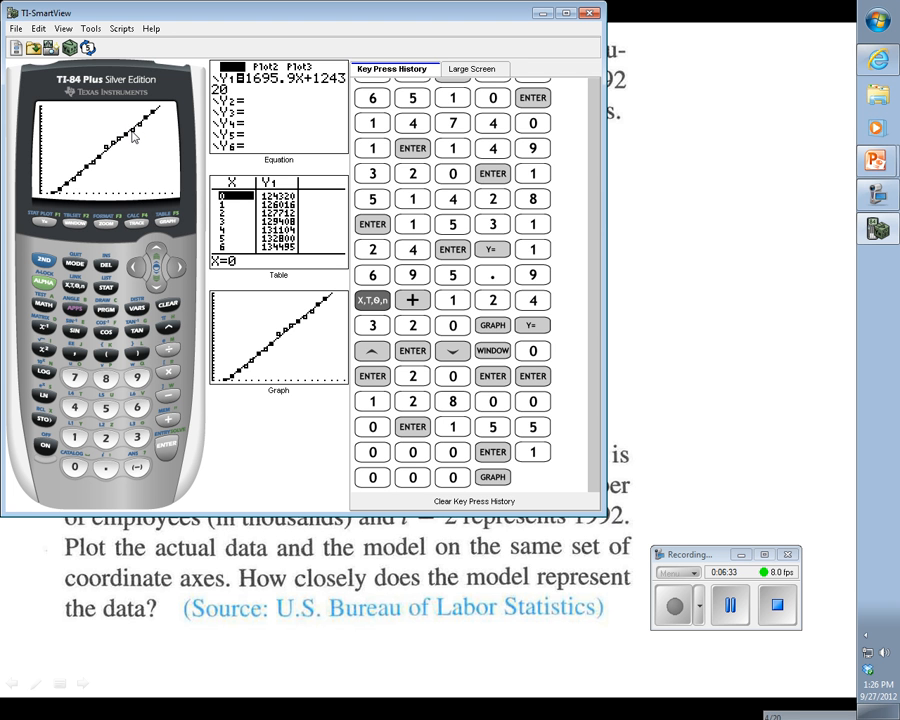
pyautogui.moveTo(145, 128)
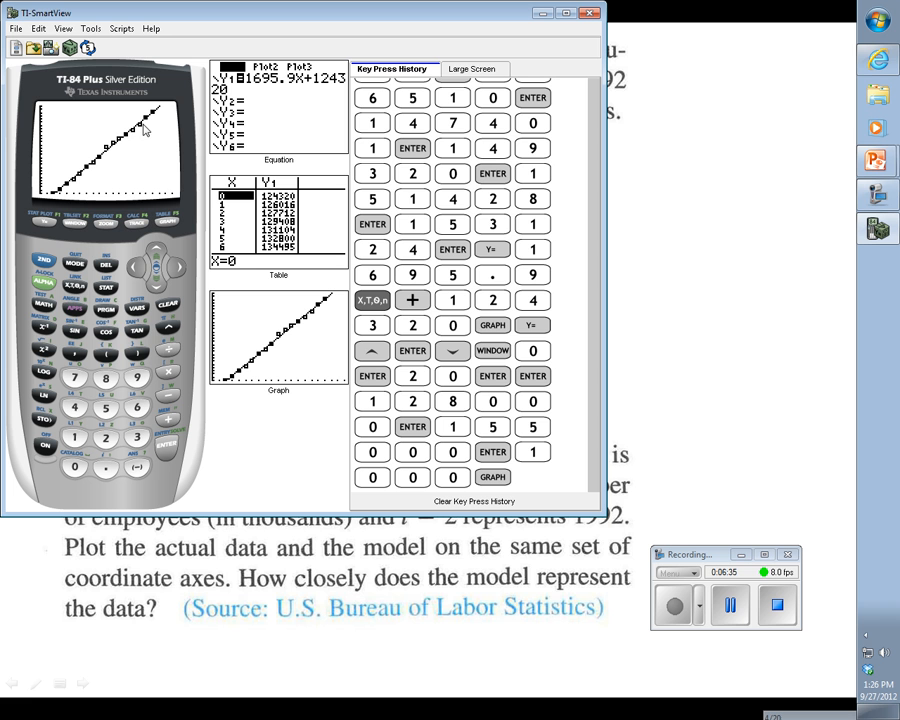
pyautogui.moveTo(85, 180)
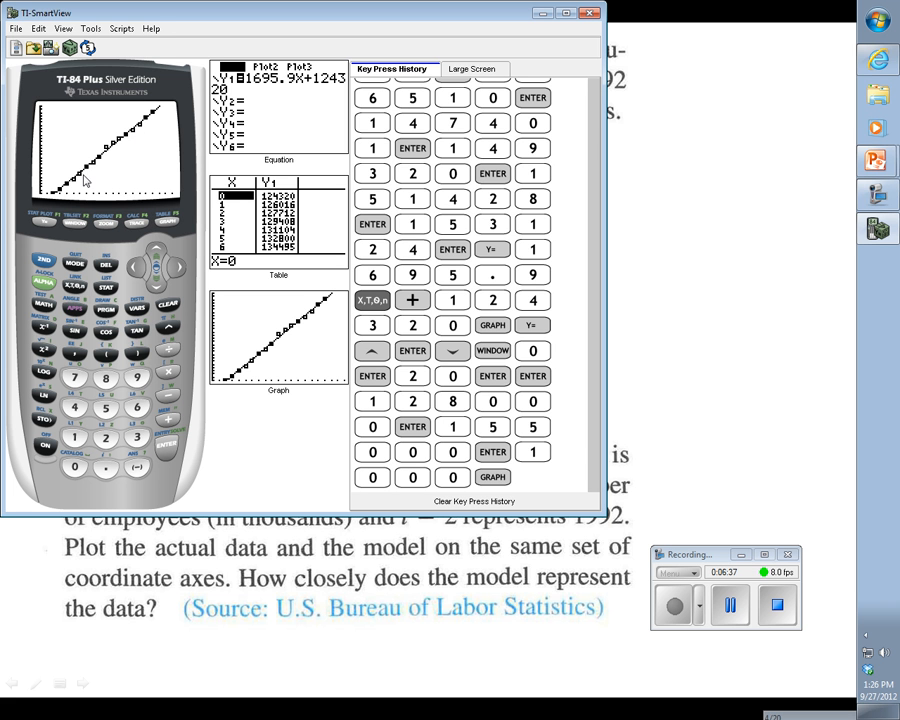
pyautogui.moveTo(90, 170)
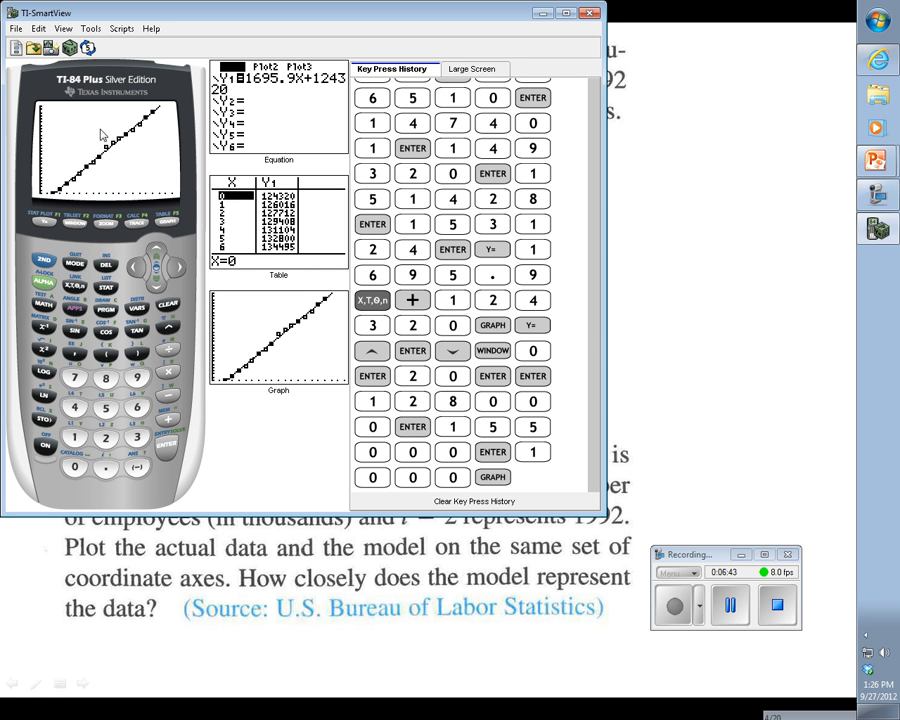
pyautogui.moveTo(135, 147)
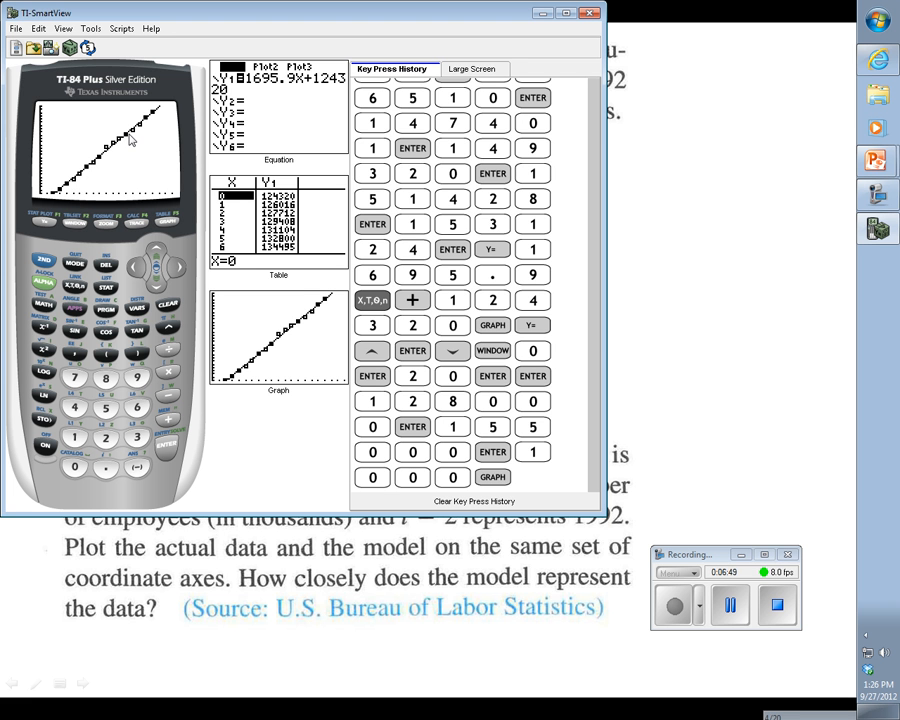
pyautogui.moveTo(158, 117)
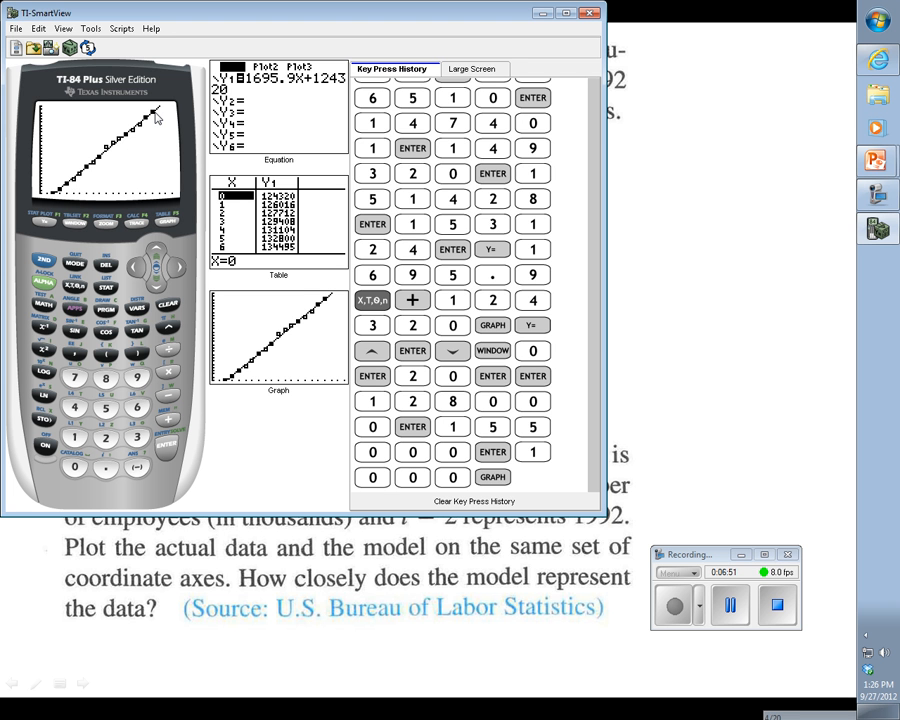